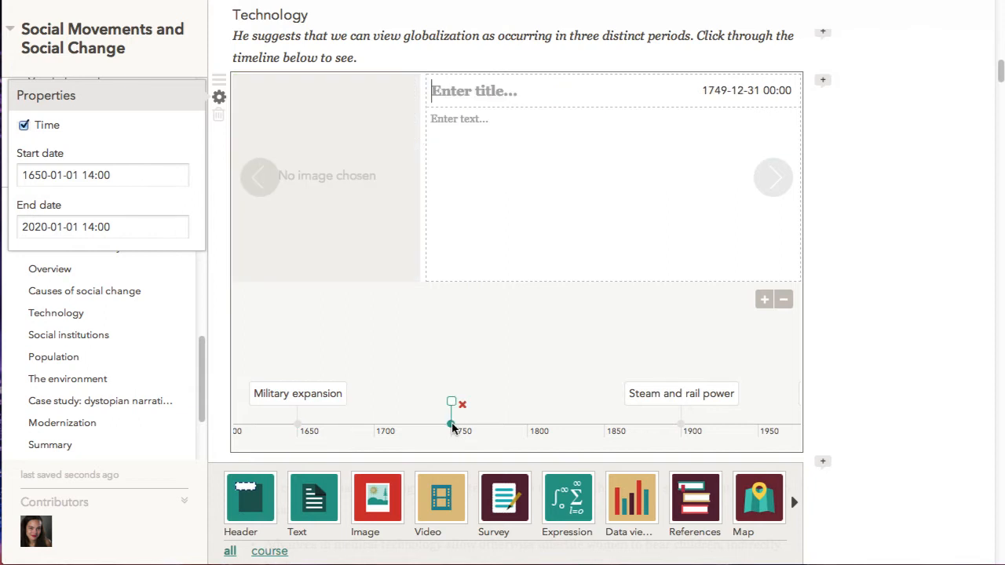
Show The feasting theory event card and advance to the next timeline event
type("Industrial Re")
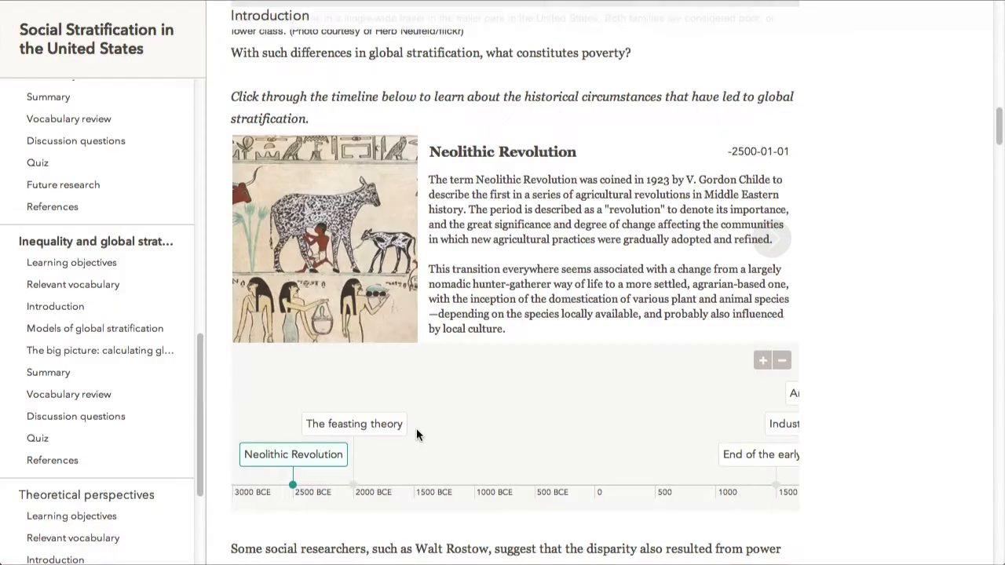
left_click(355, 424)
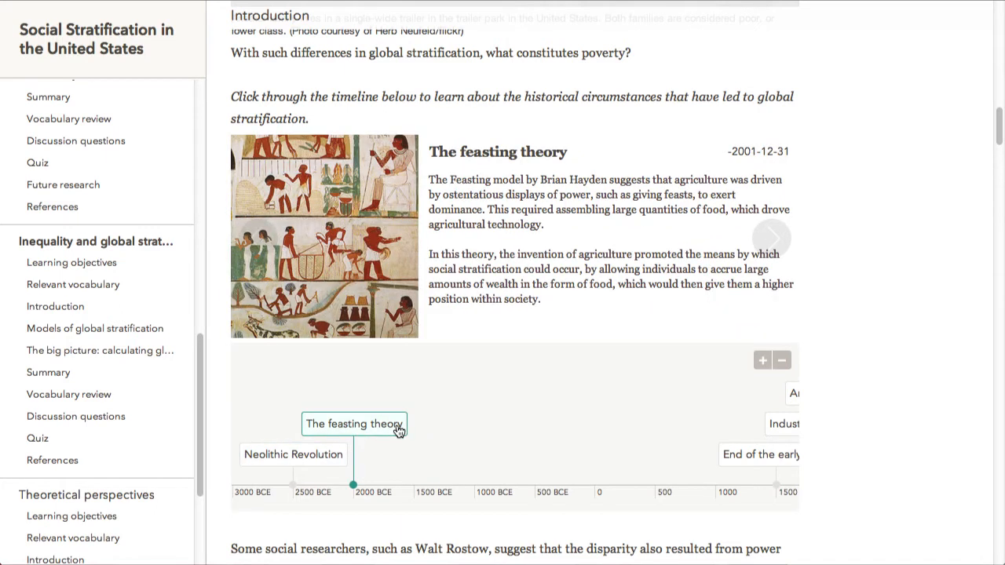
mouse_move(772, 239)
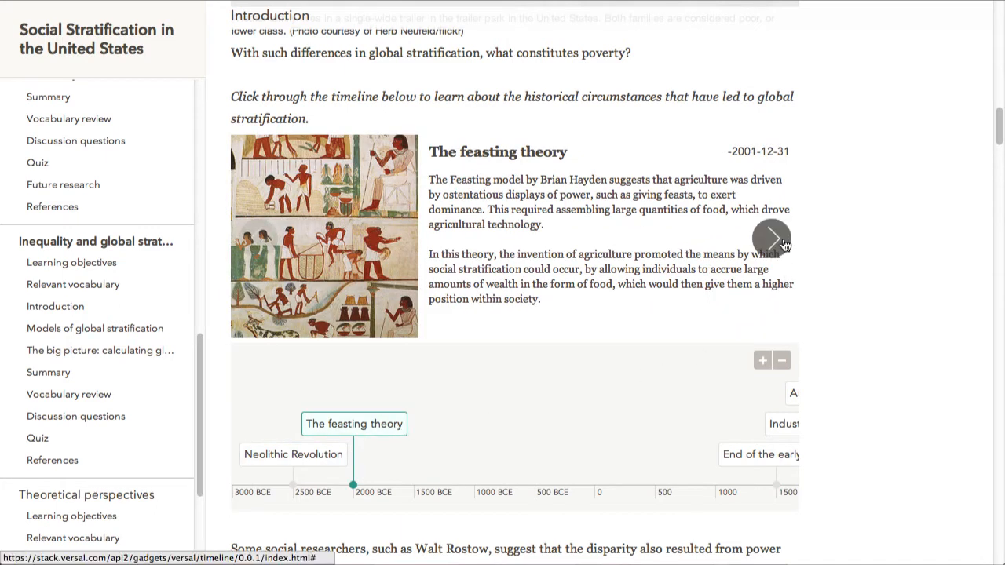
left_click(770, 238)
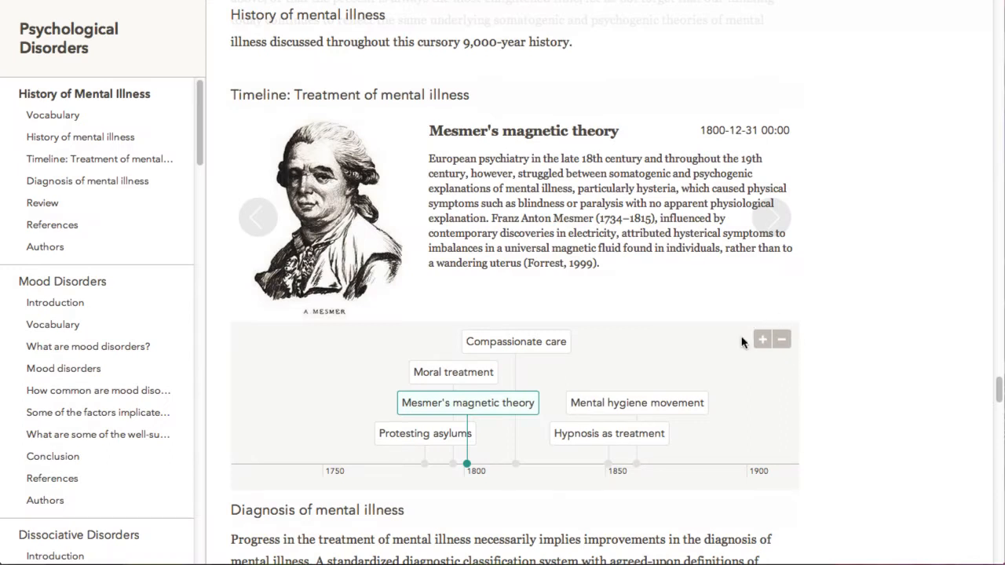
Zoom the timeline's date scale in and out and pan across later and earlier dates
left_click(762, 339)
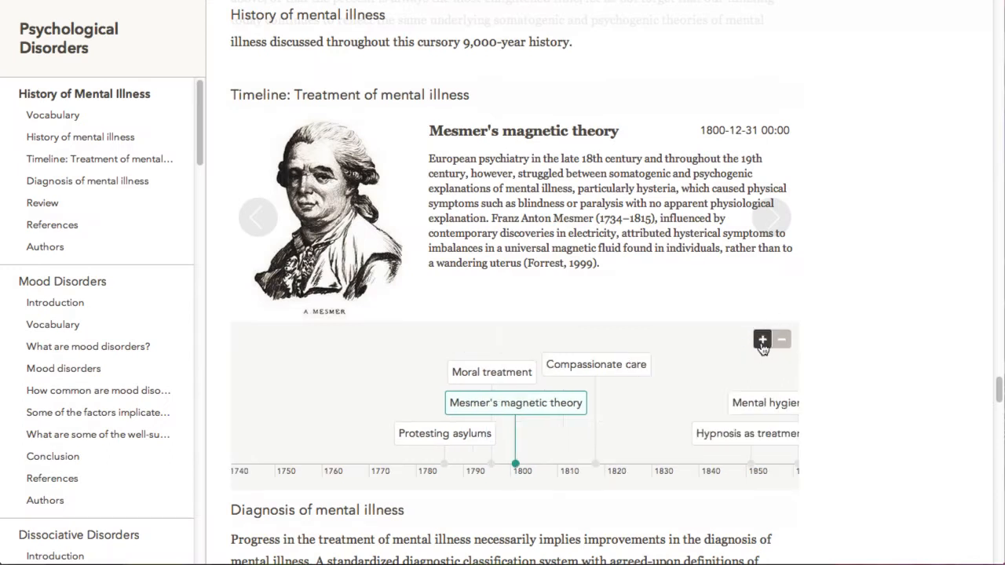
left_click(782, 339)
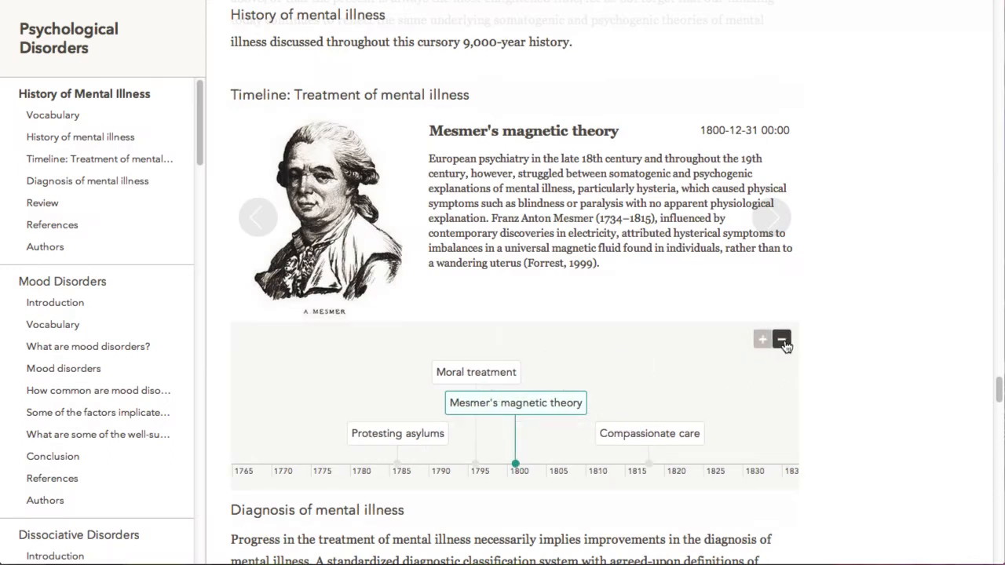
left_click(781, 341)
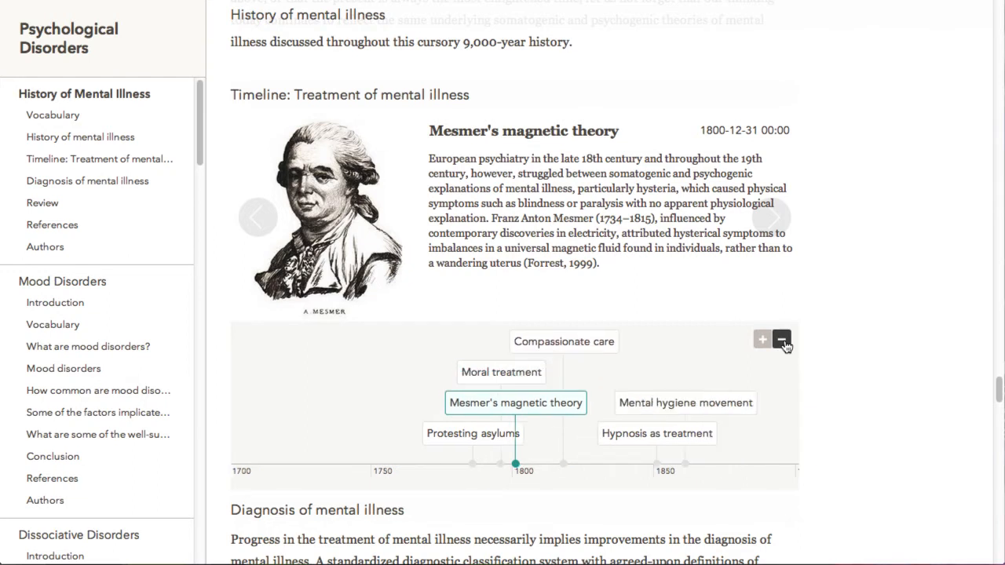
left_click(784, 339)
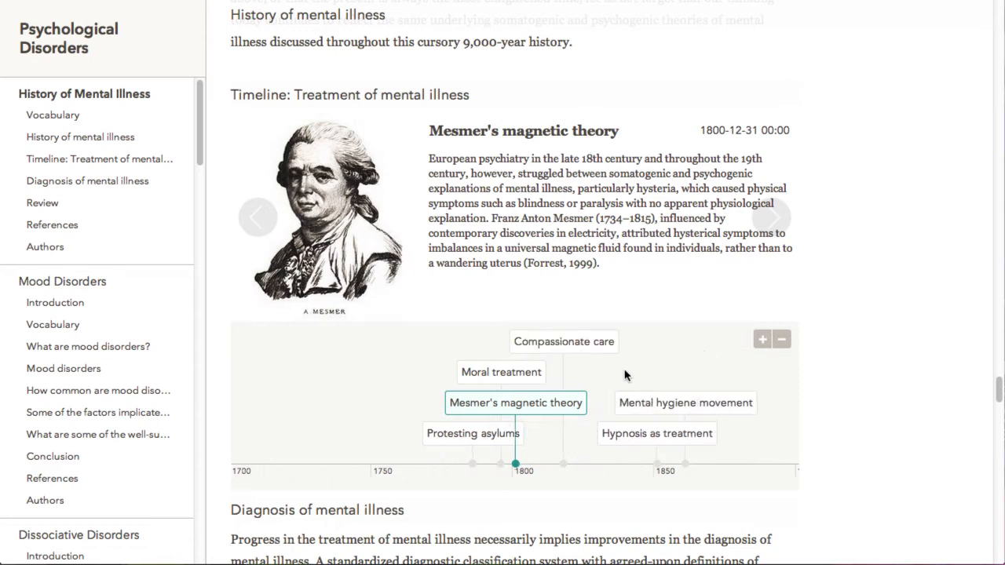
left_click_drag(625, 375, 452, 375)
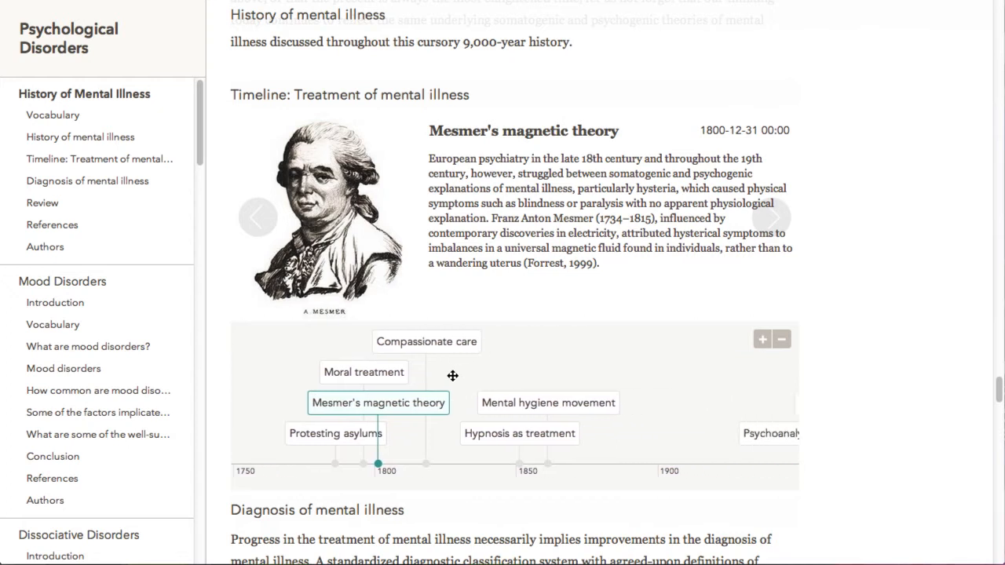
left_click_drag(452, 375, 298, 358)
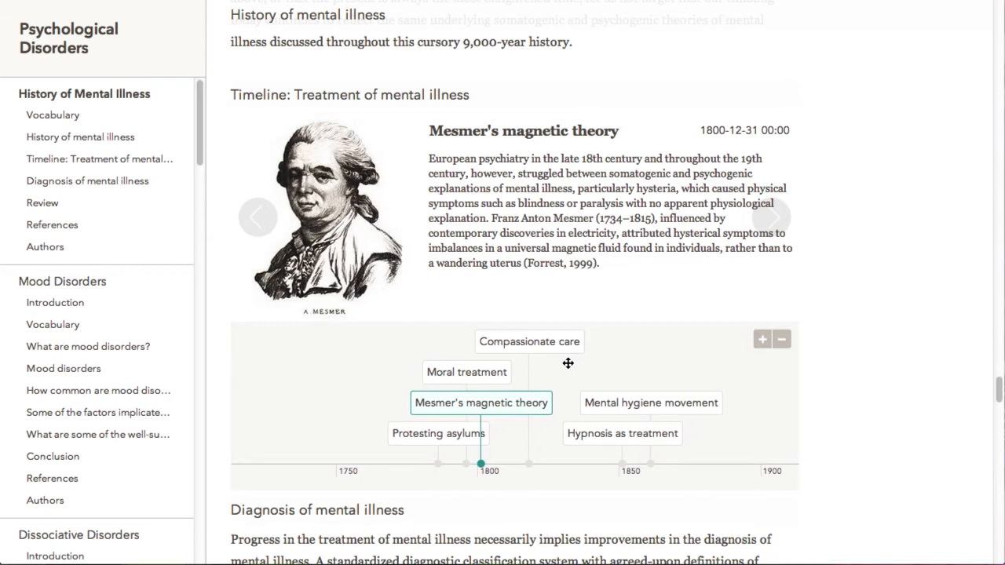
mouse_move(468, 383)
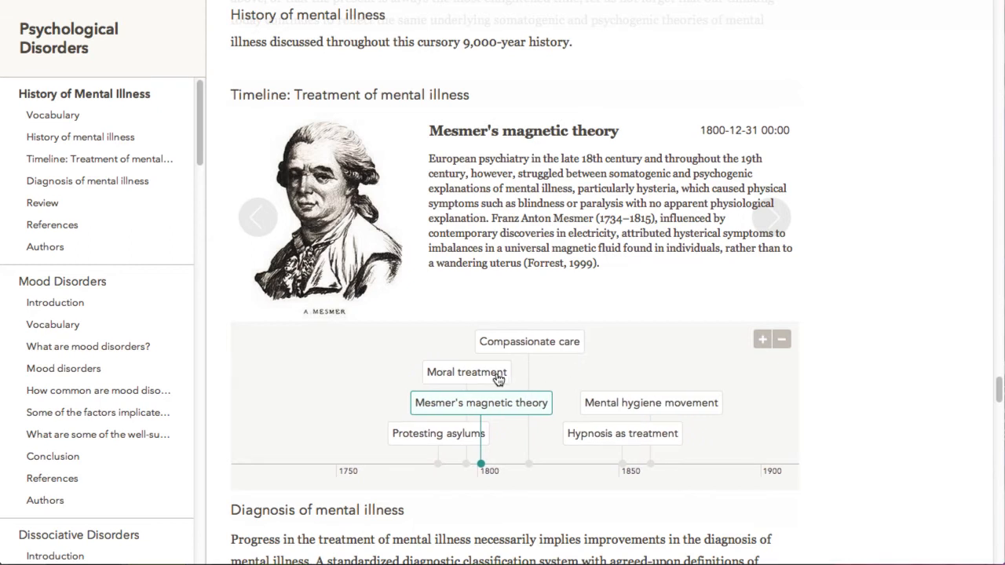
Show Moral treatment, then step through Compassionate care and Hypnosis as treatment
left_click(466, 372)
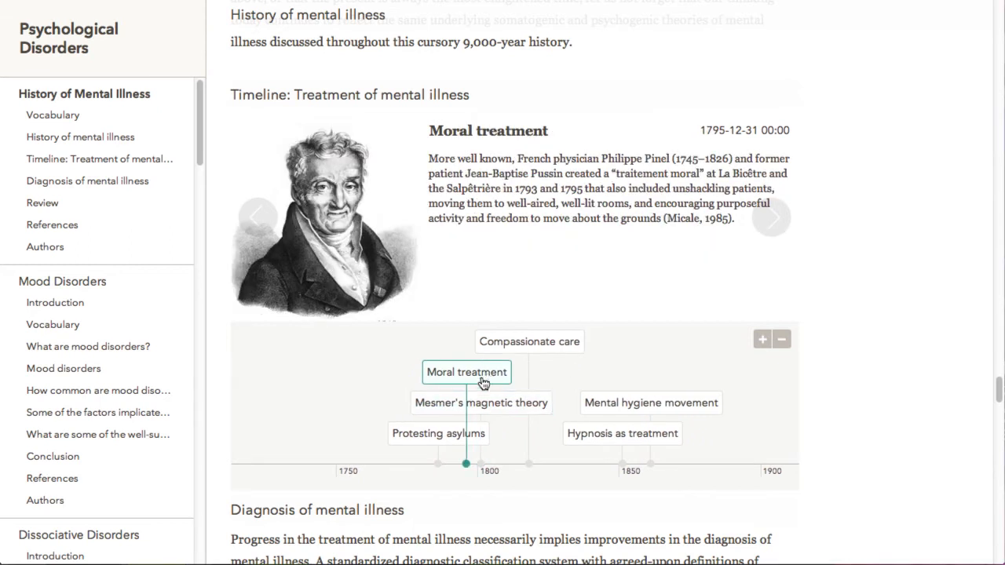
mouse_move(745, 261)
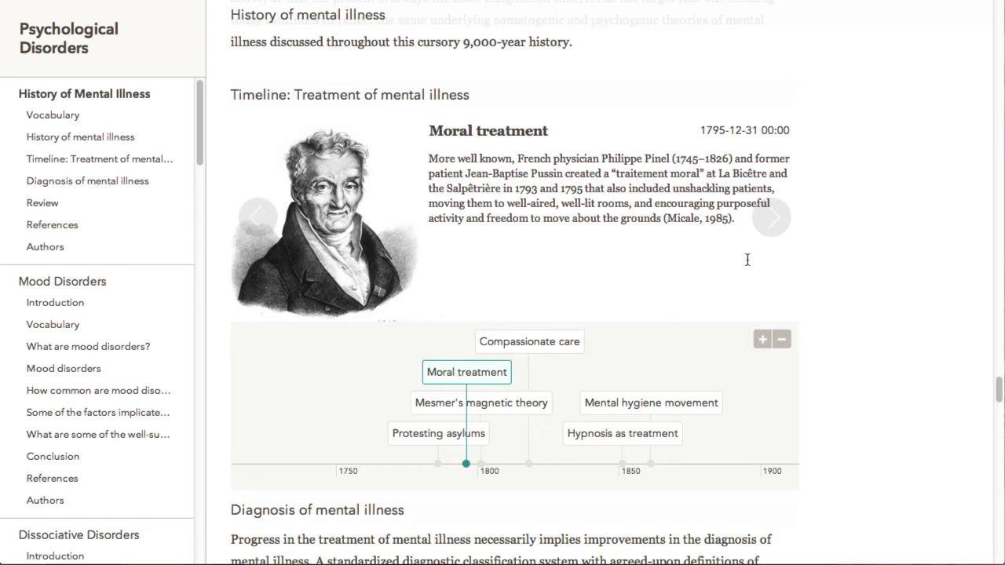
left_click(772, 217)
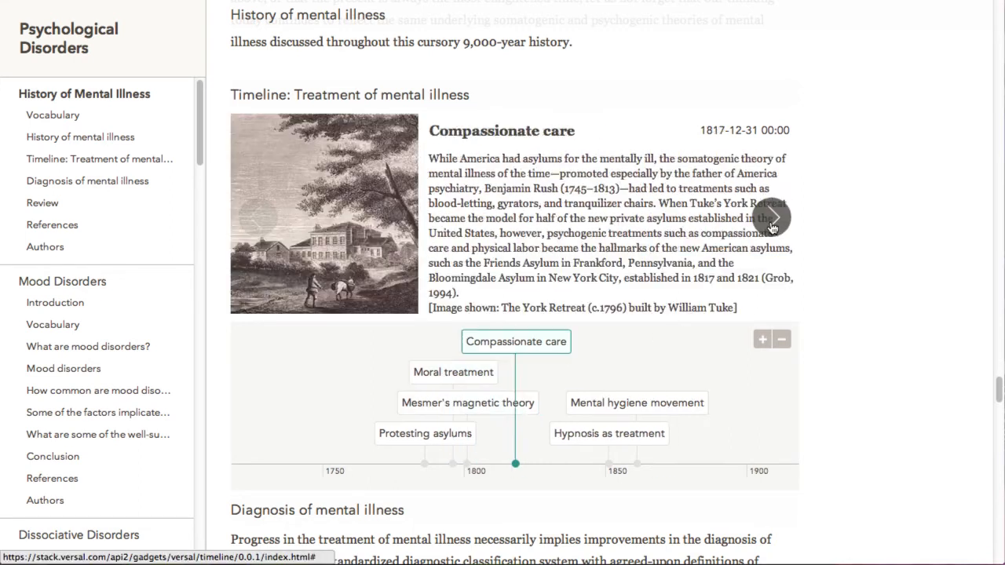
left_click(772, 217)
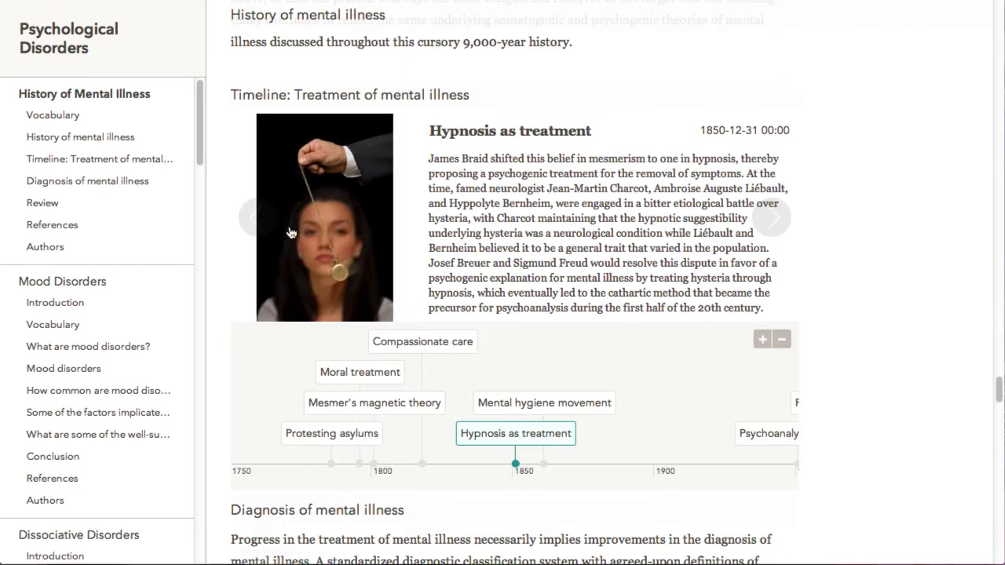
left_click(257, 216)
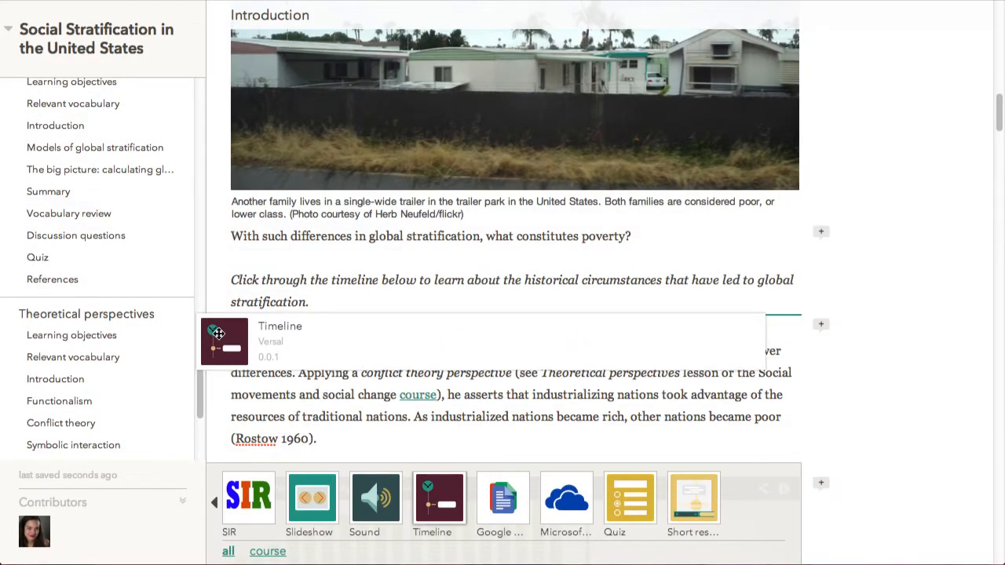
Add a timeline gadget and set its end date year to 1900
left_click(223, 342)
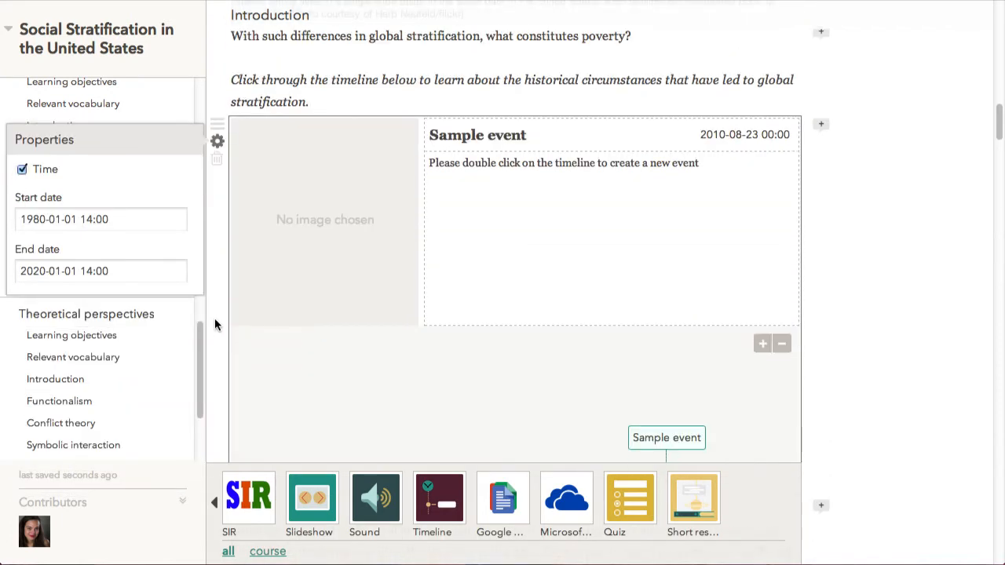
scroll("down", 3)
type("50")
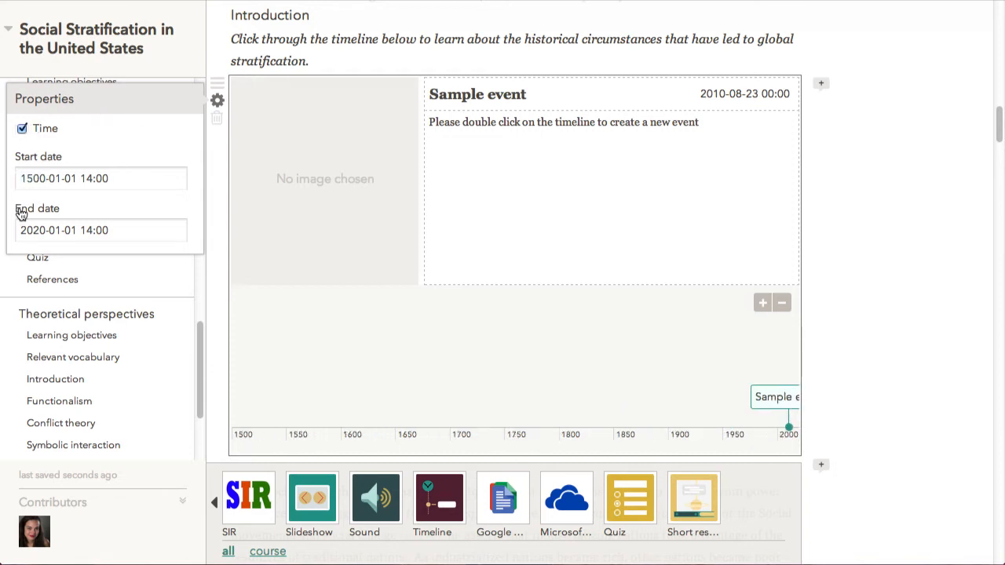
double_click(35, 229)
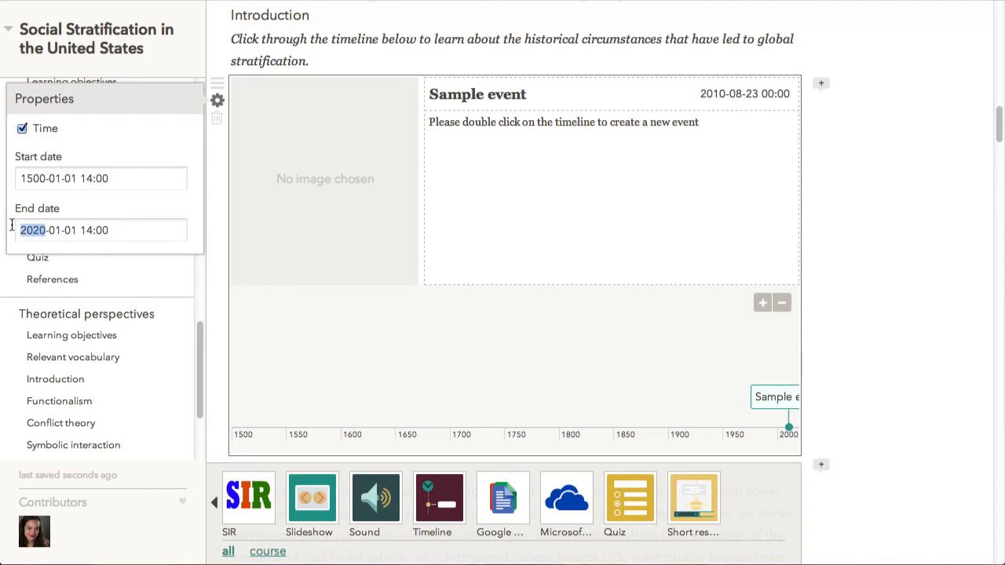
type("1900")
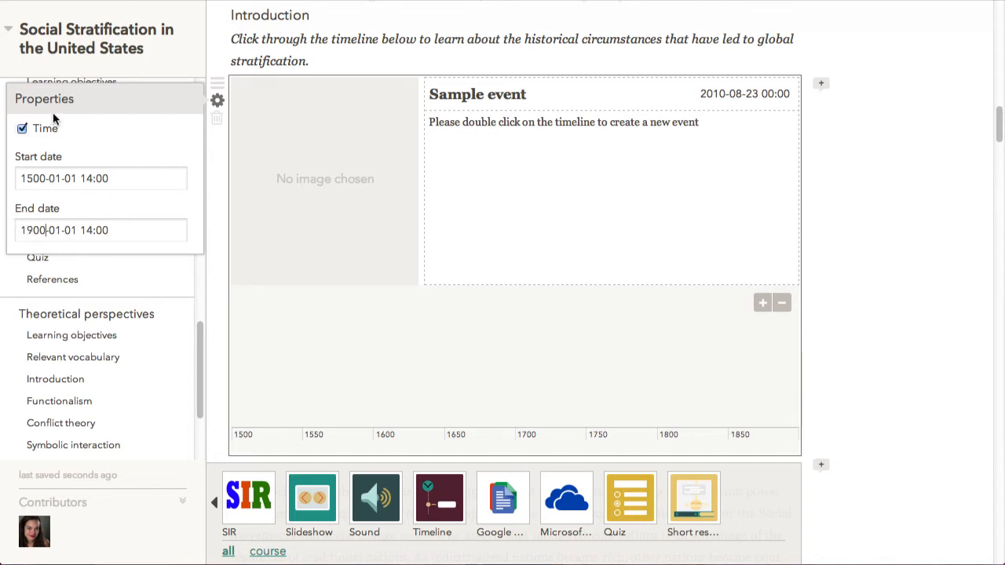
mouse_move(22, 128)
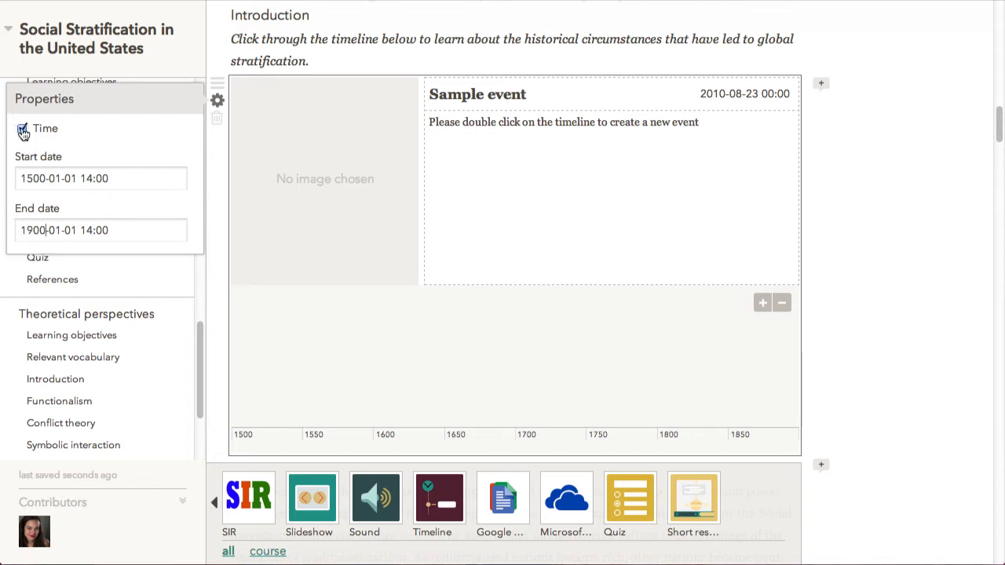
Show event dates without times and return from Properties to editing the timeline
left_click(22, 129)
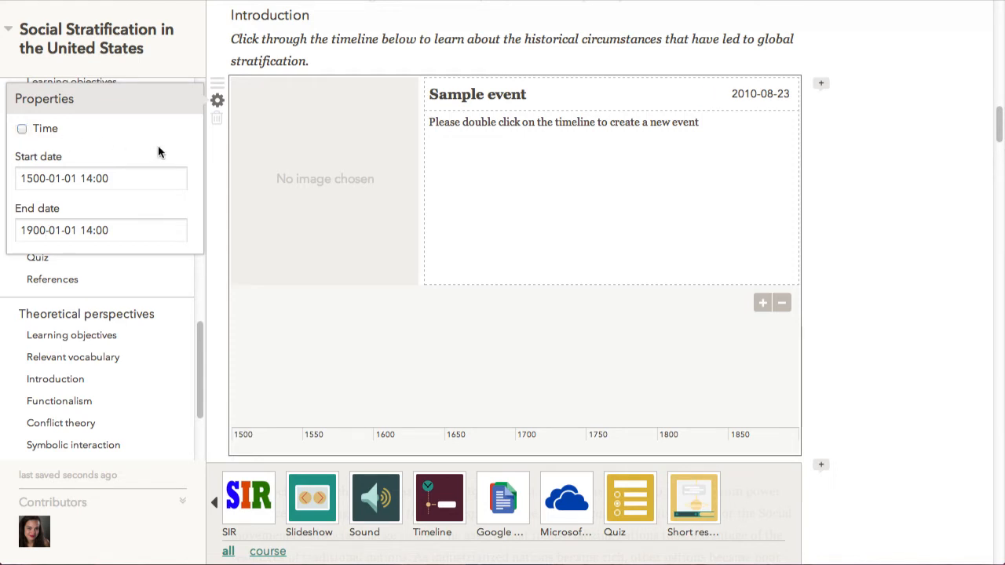
left_click(216, 100)
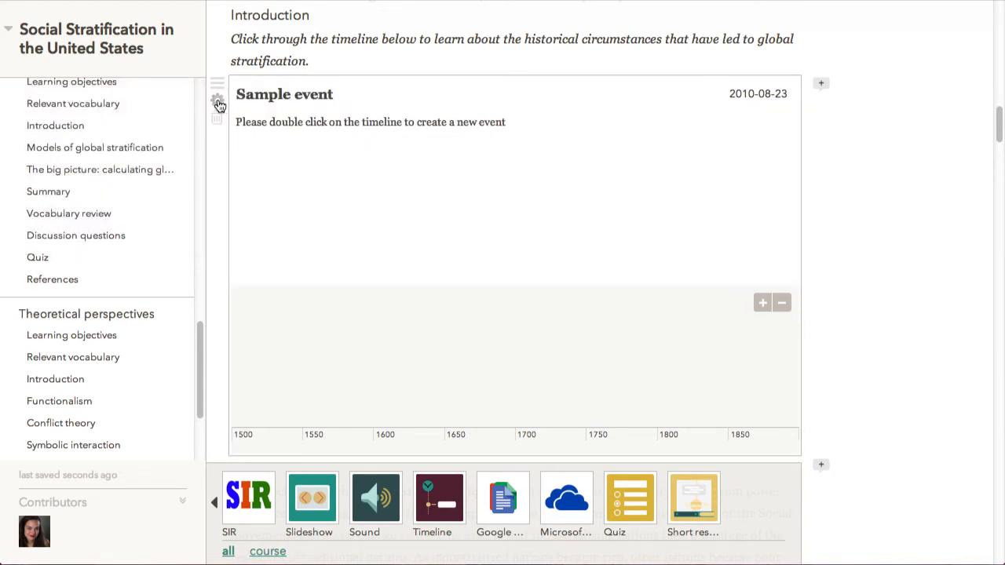
left_click(218, 100)
type("E")
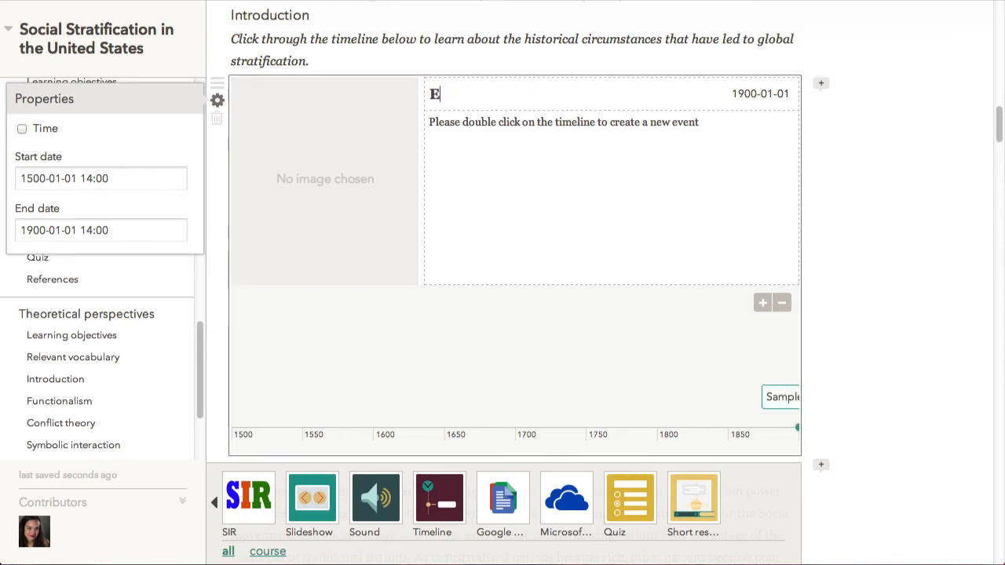
Title the event End of the early years and set its date to 1549-12-31
type("nd of the early years")
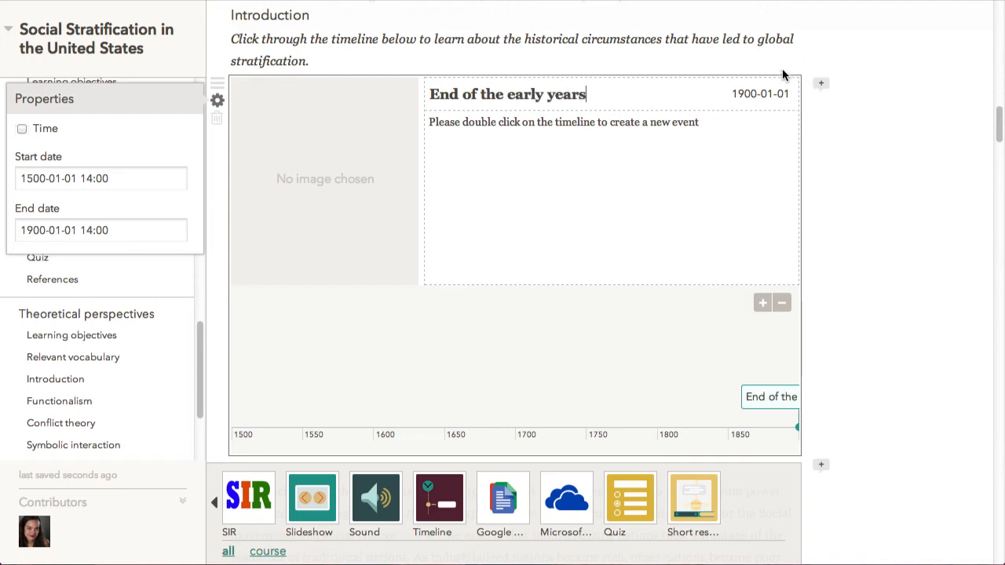
left_click(744, 94)
type("55")
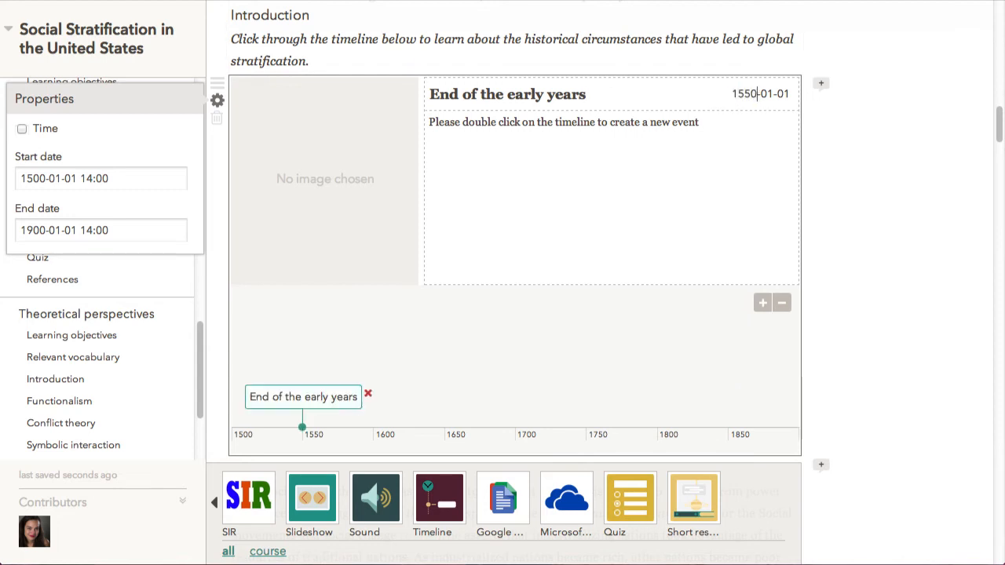
mouse_move(663, 251)
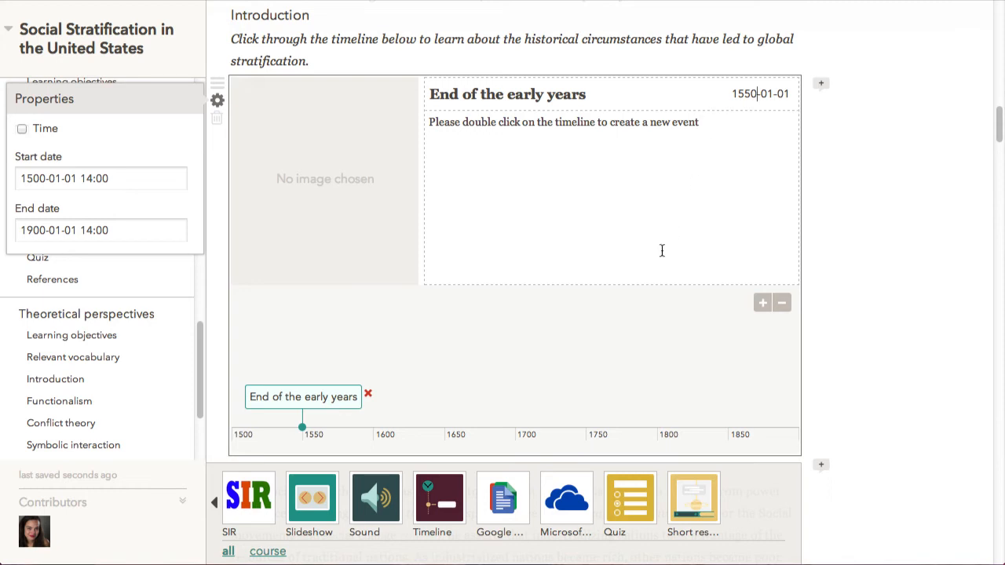
mouse_move(309, 398)
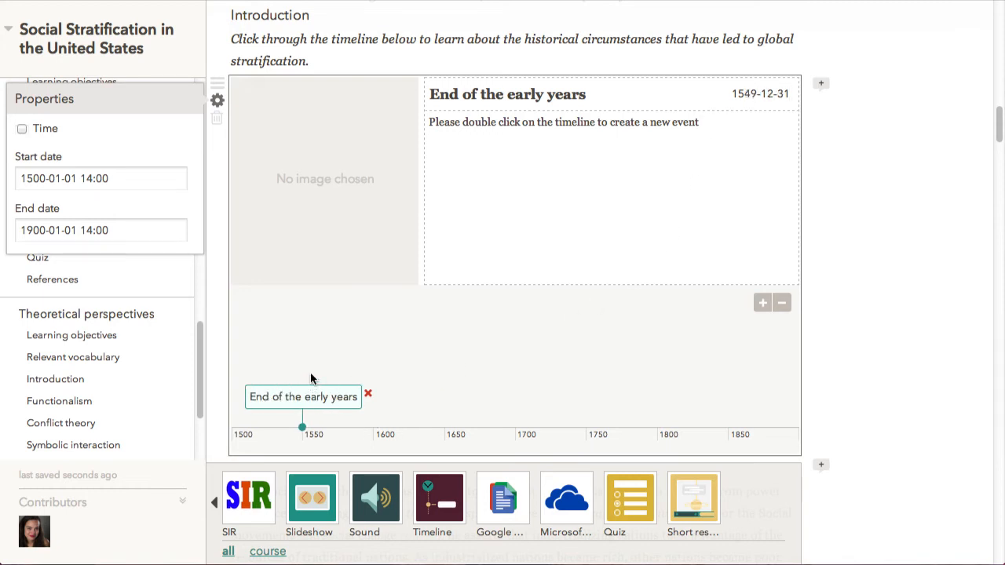
left_click(760, 94)
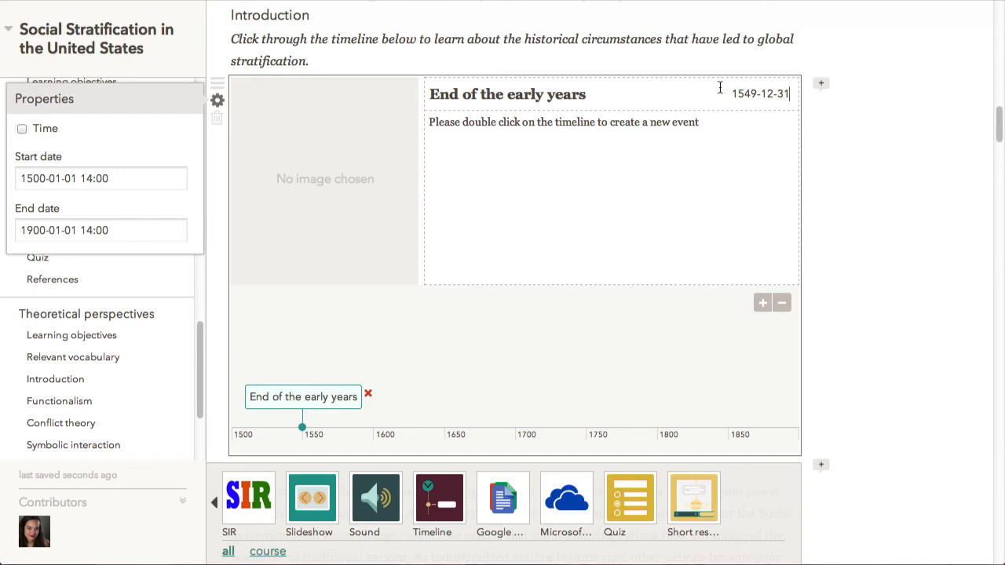
mouse_move(408, 98)
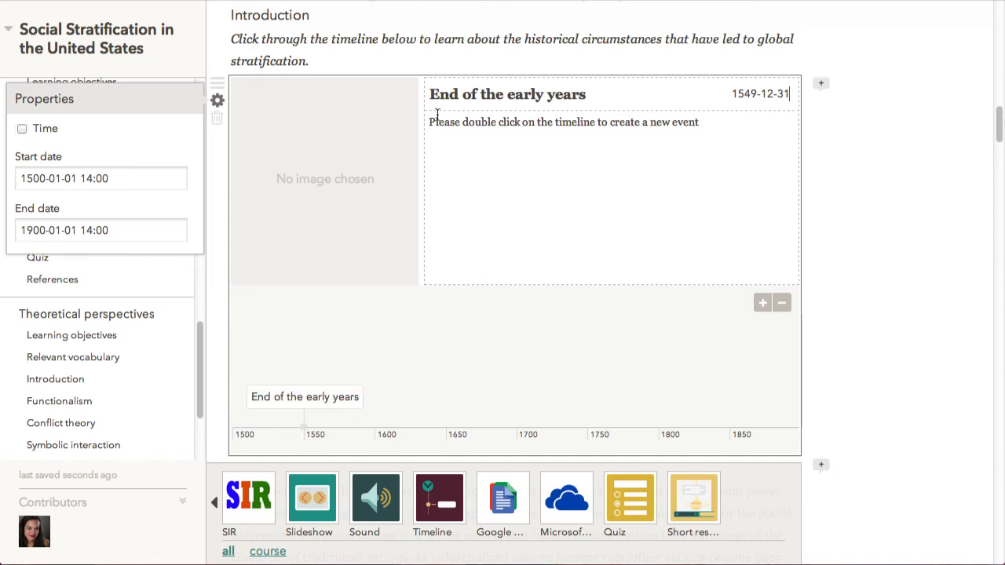
Replace the placeholder description, starting with 'Before'
double_click(684, 123)
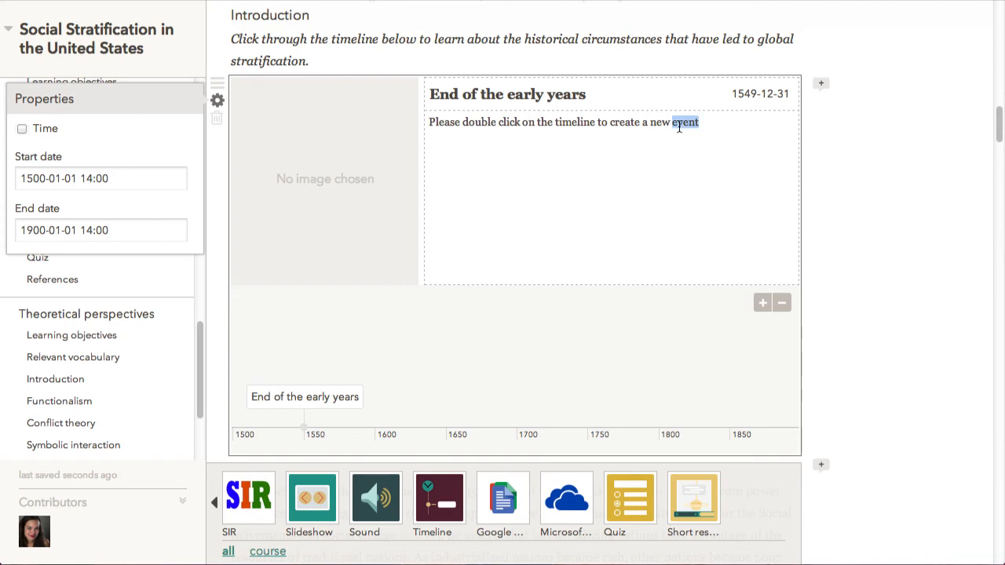
type("Before")
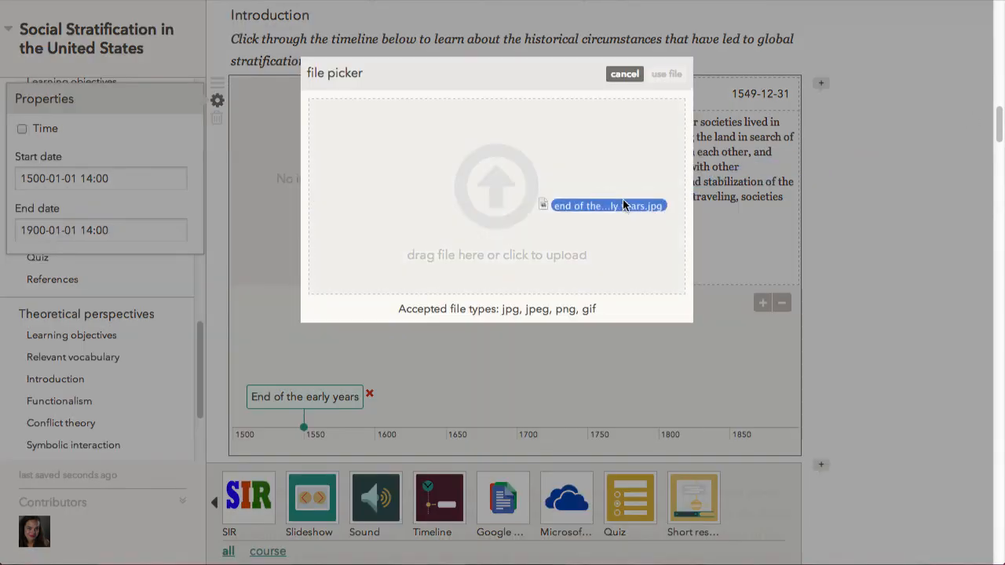
Use the uploaded JPG as the End of the early years event illustration
left_click(665, 74)
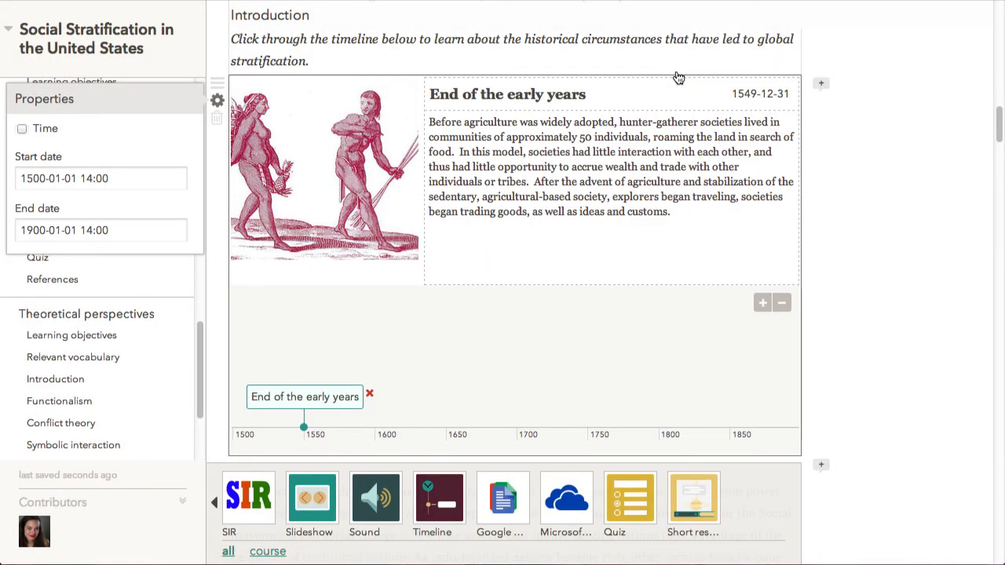
mouse_move(629, 336)
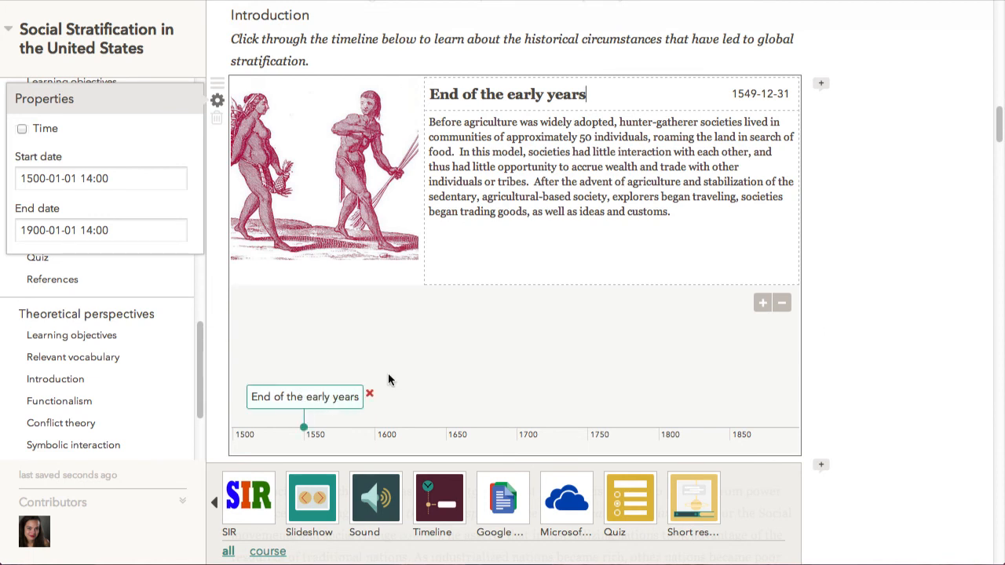
mouse_move(371, 411)
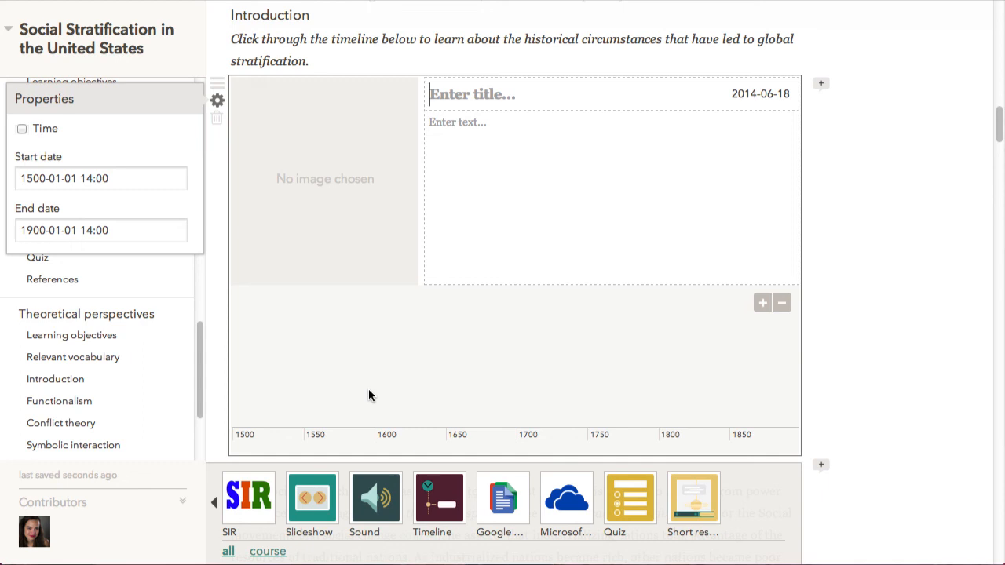
Add an Industrial Revolution event and drag its marker to about 1750
left_click(375, 430)
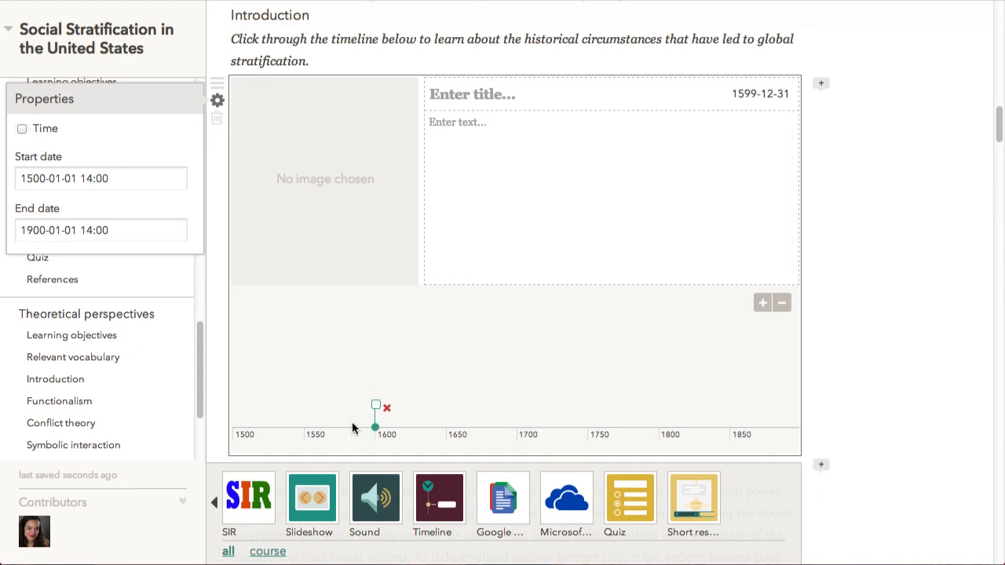
type("Industrial Revolution")
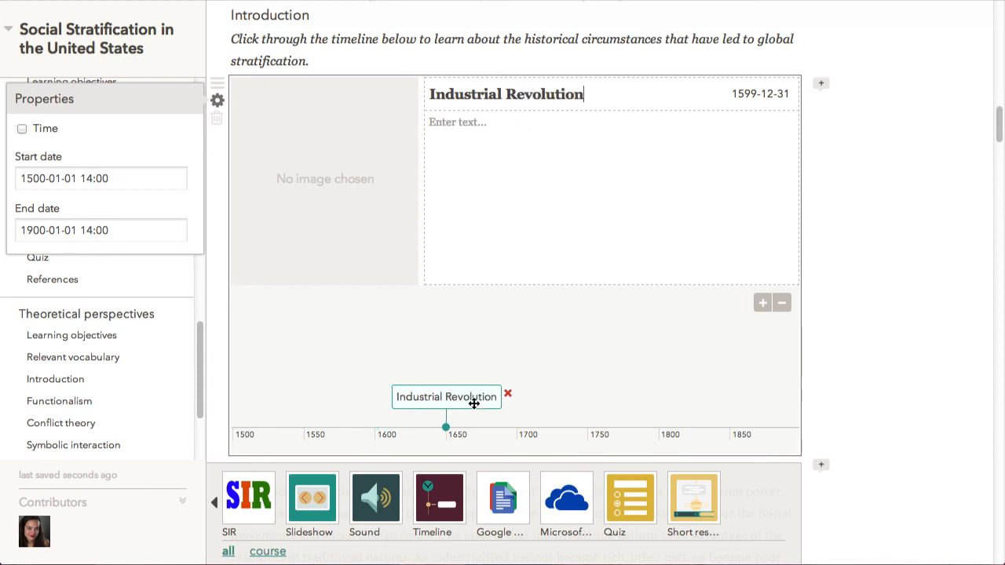
left_click_drag(446, 395, 587, 395)
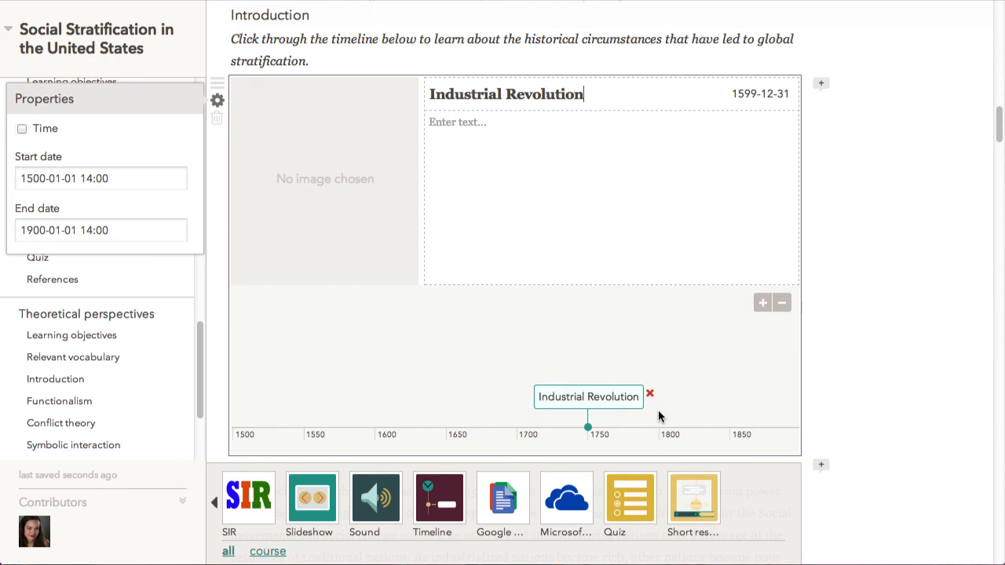
left_click_drag(587, 427, 728, 427)
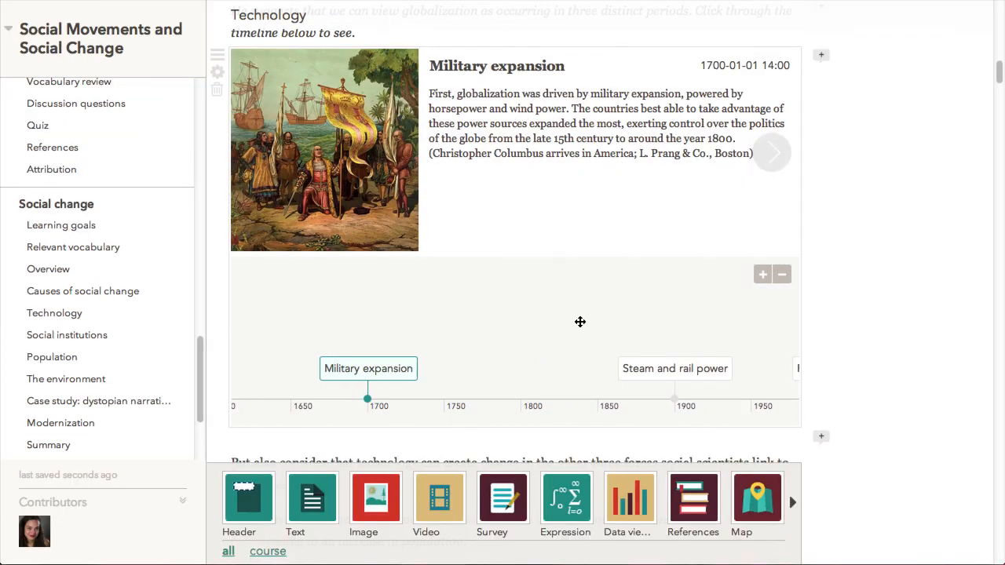
Advance the technology timeline to the Steam and rail power event card
left_click(770, 151)
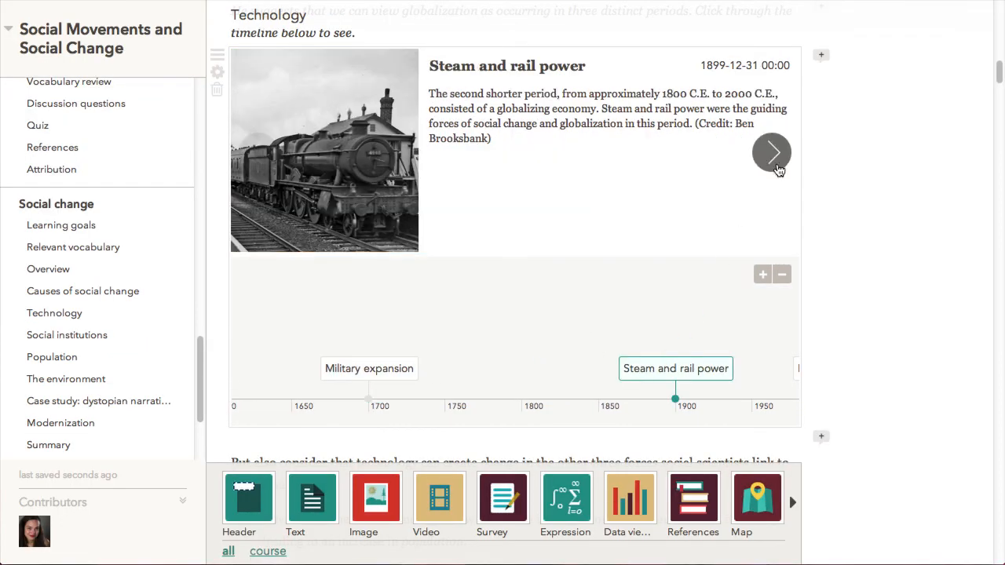